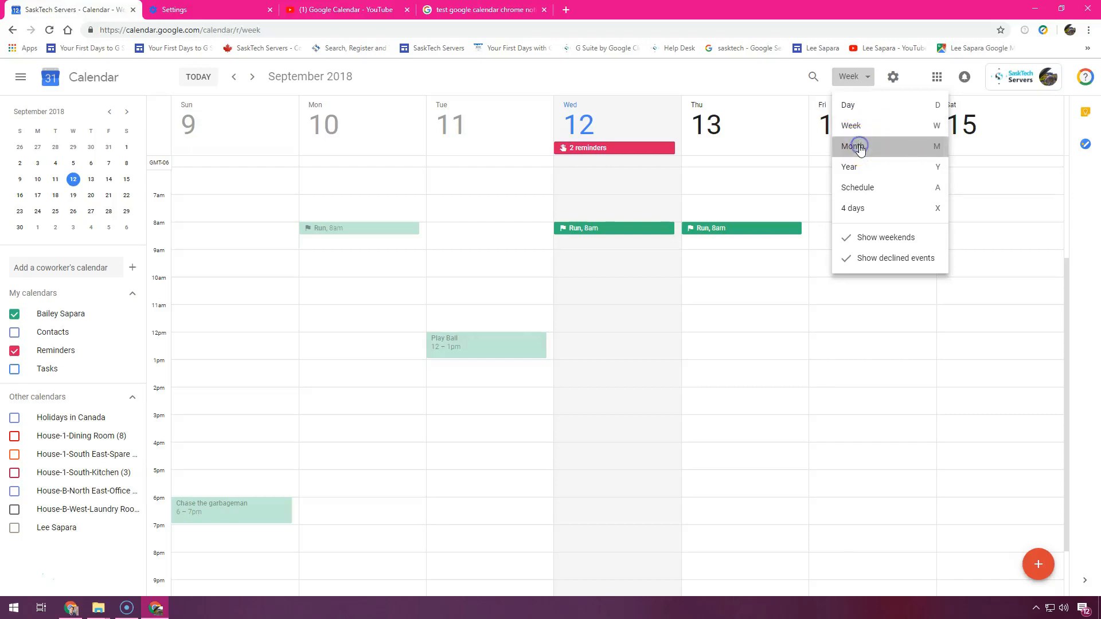
# Cycle through the Month and Year views, ending on Wednesday 12 September's day view.
pyautogui.click(855, 146)
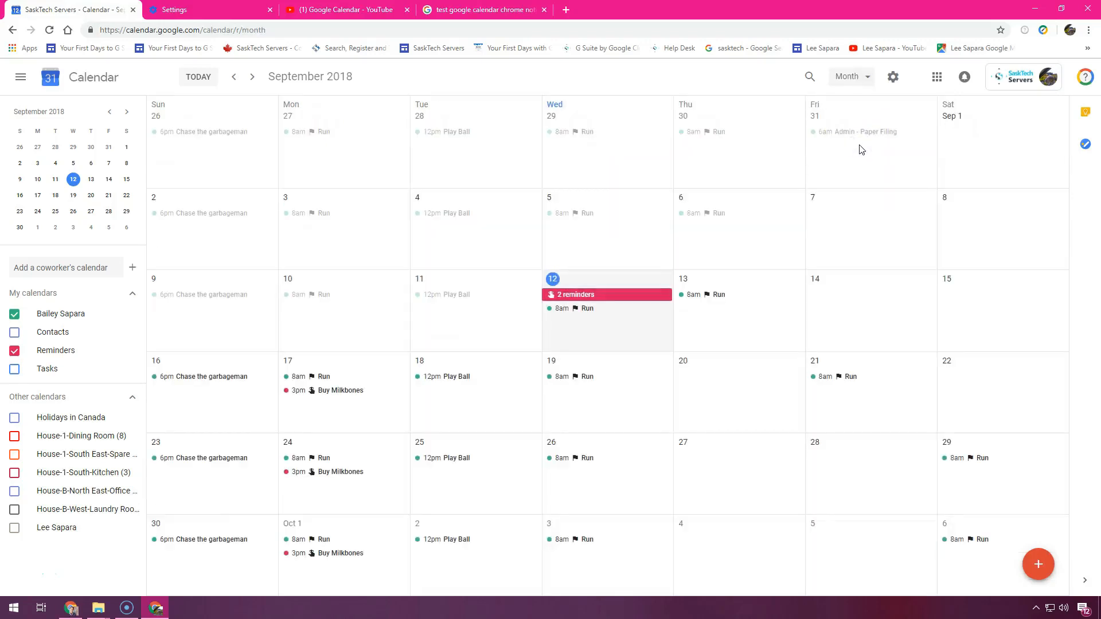
pyautogui.click(850, 76)
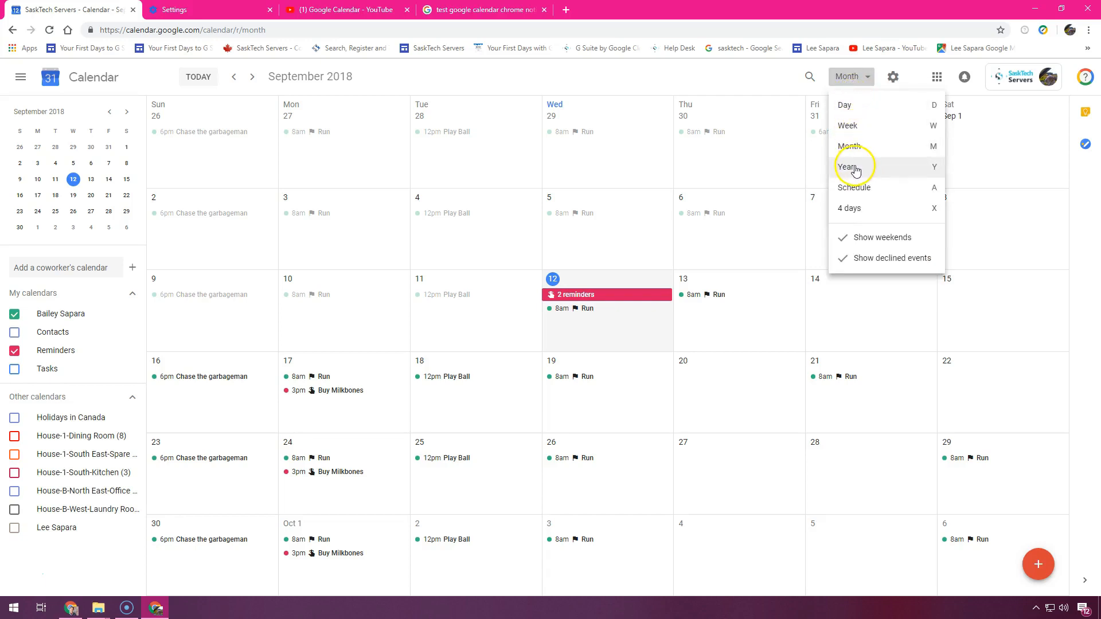
pyautogui.click(848, 167)
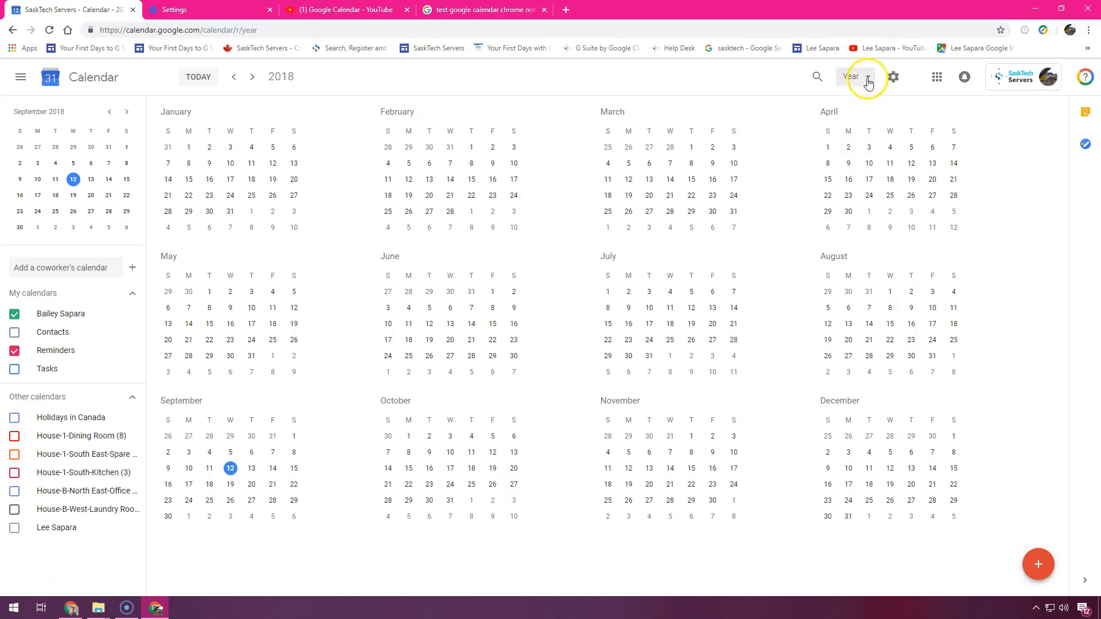
pyautogui.click(852, 77)
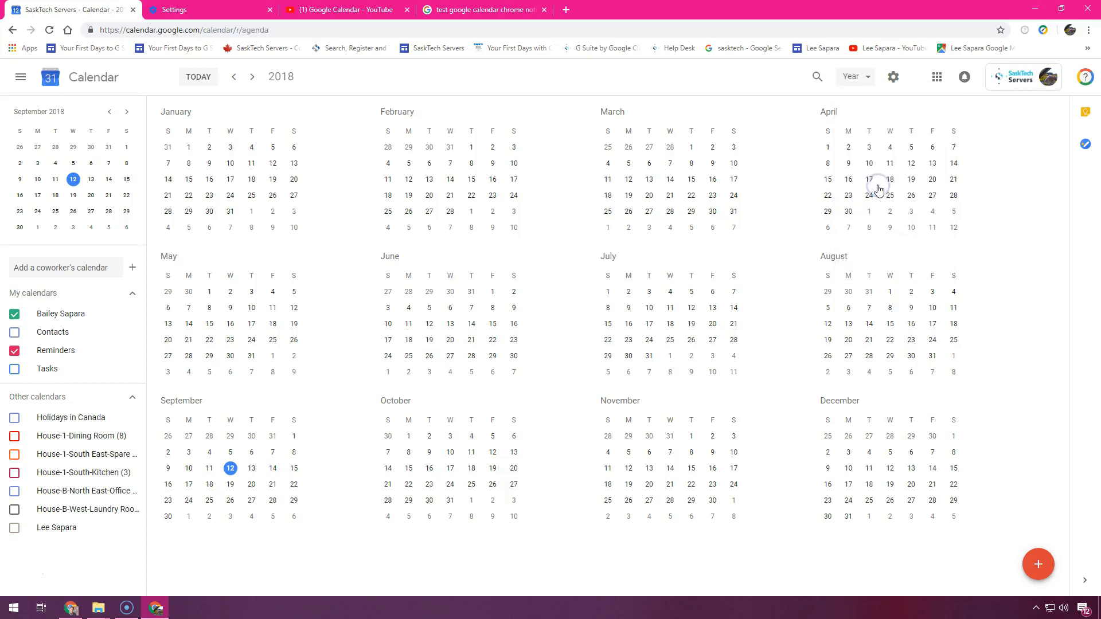
pyautogui.click(851, 77)
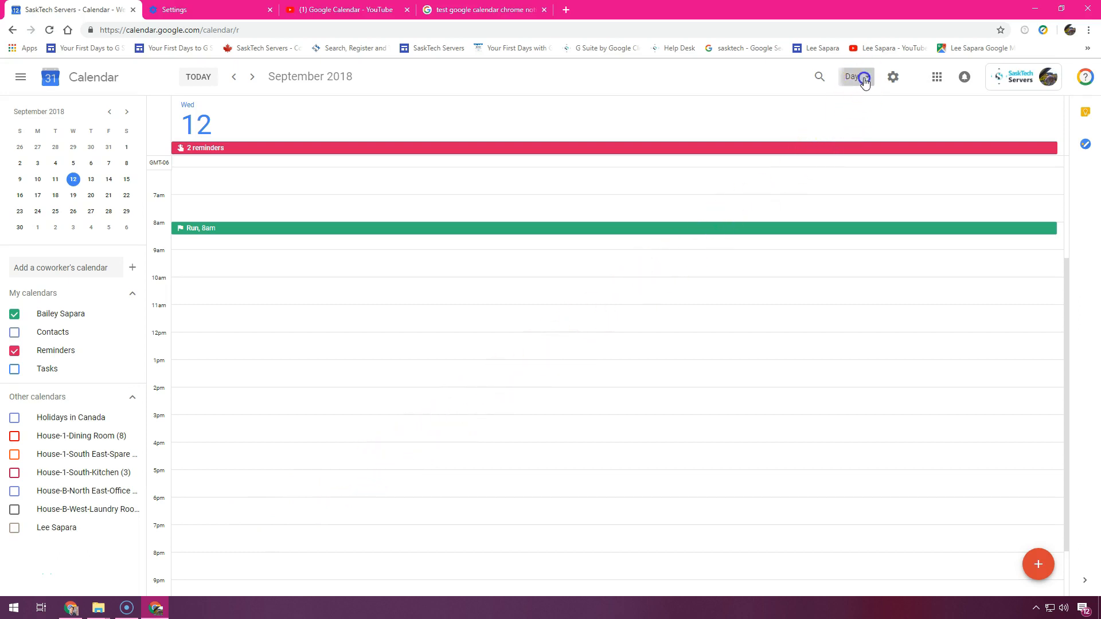
# Switch from the single day to the Week view of 9–15 September 2018.
pyautogui.click(855, 76)
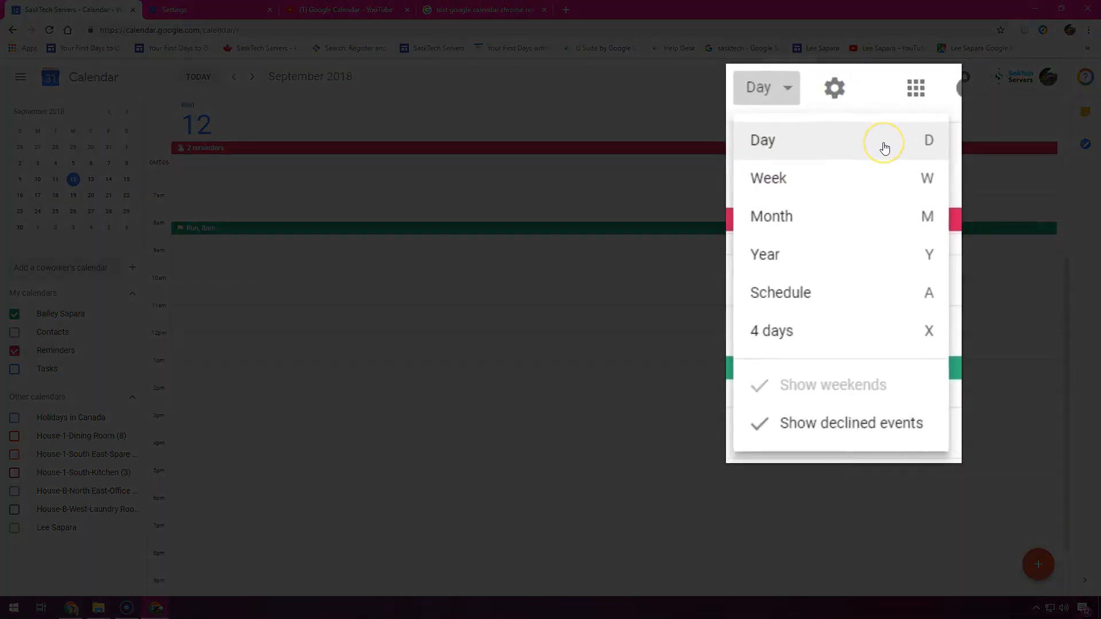
pyautogui.moveTo(884, 147)
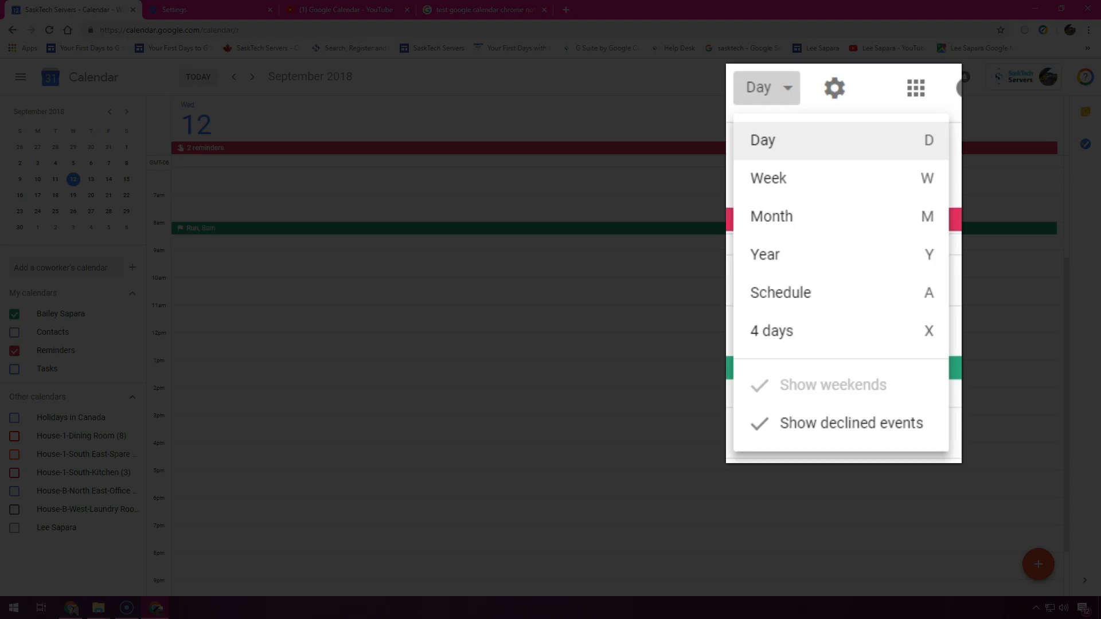
pyautogui.click(767, 177)
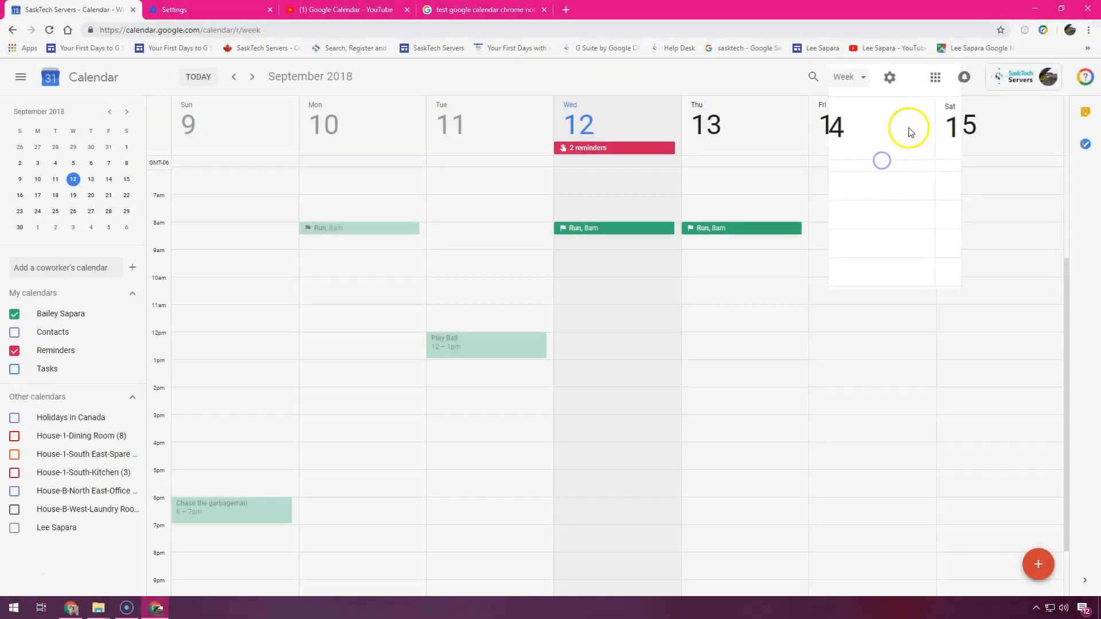
# Pass through Month and Year views to the Schedule list from 12 September onward.
pyautogui.click(850, 77)
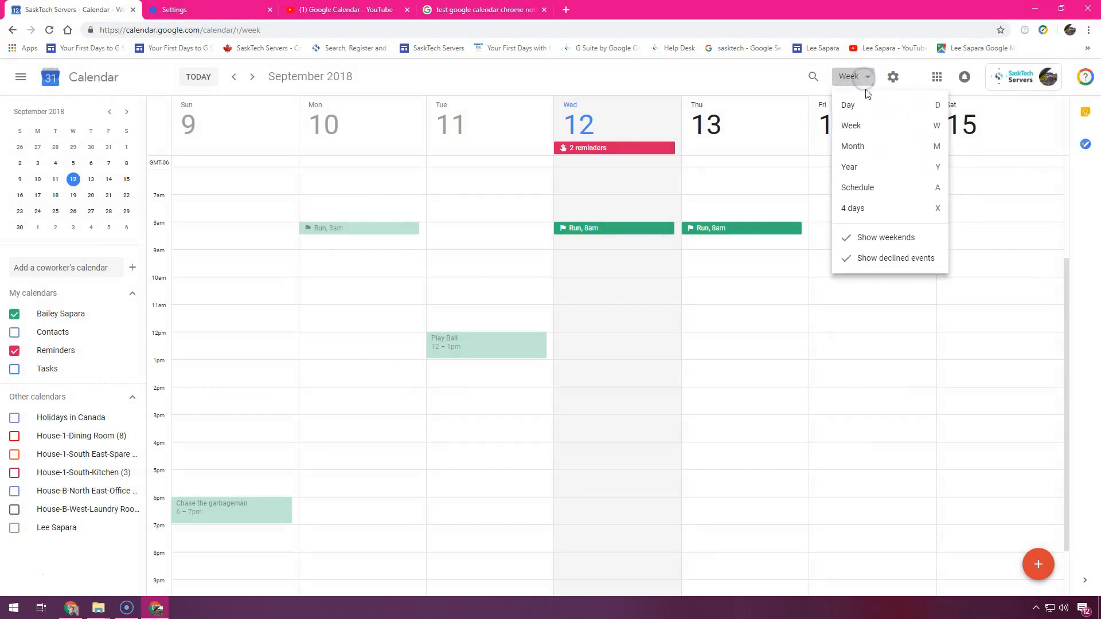
pyautogui.click(853, 146)
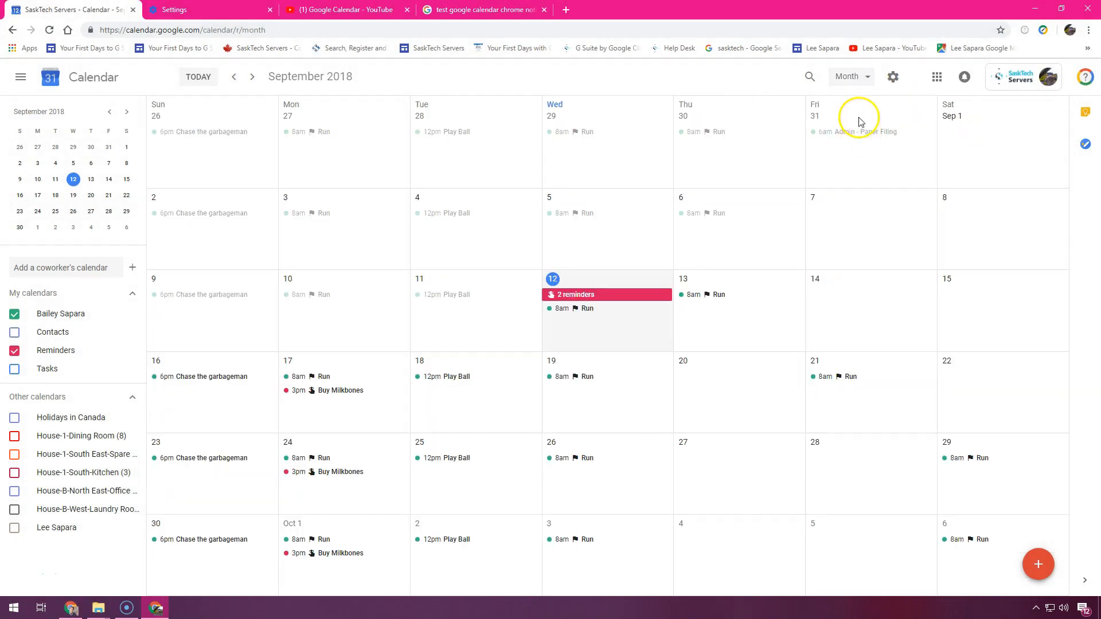
pyautogui.click(848, 76)
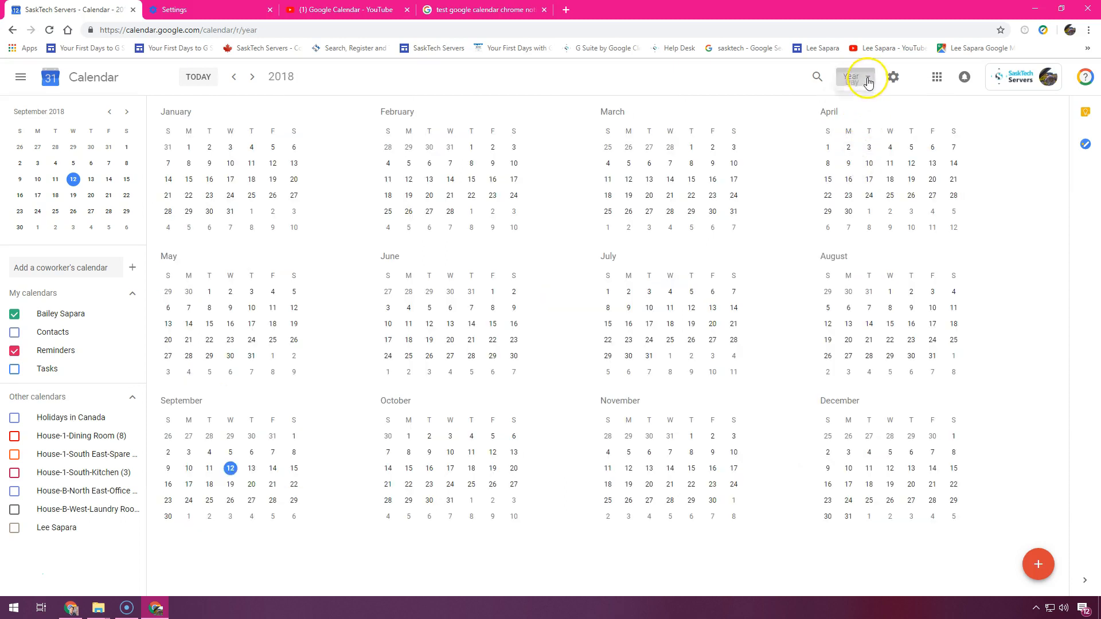
pyautogui.click(850, 76)
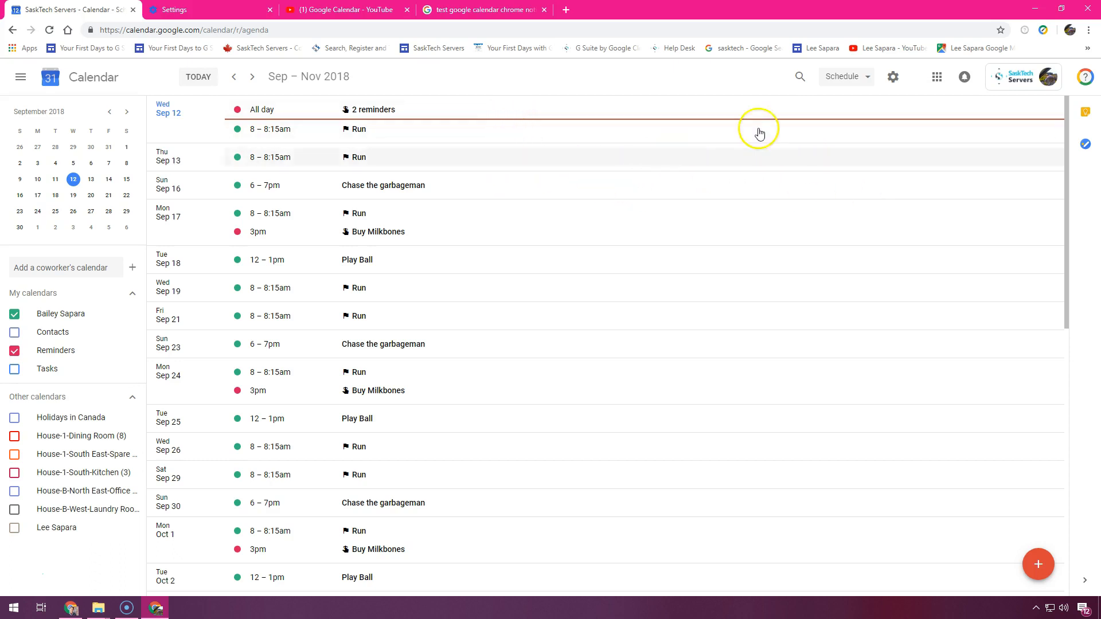
pyautogui.click(842, 76)
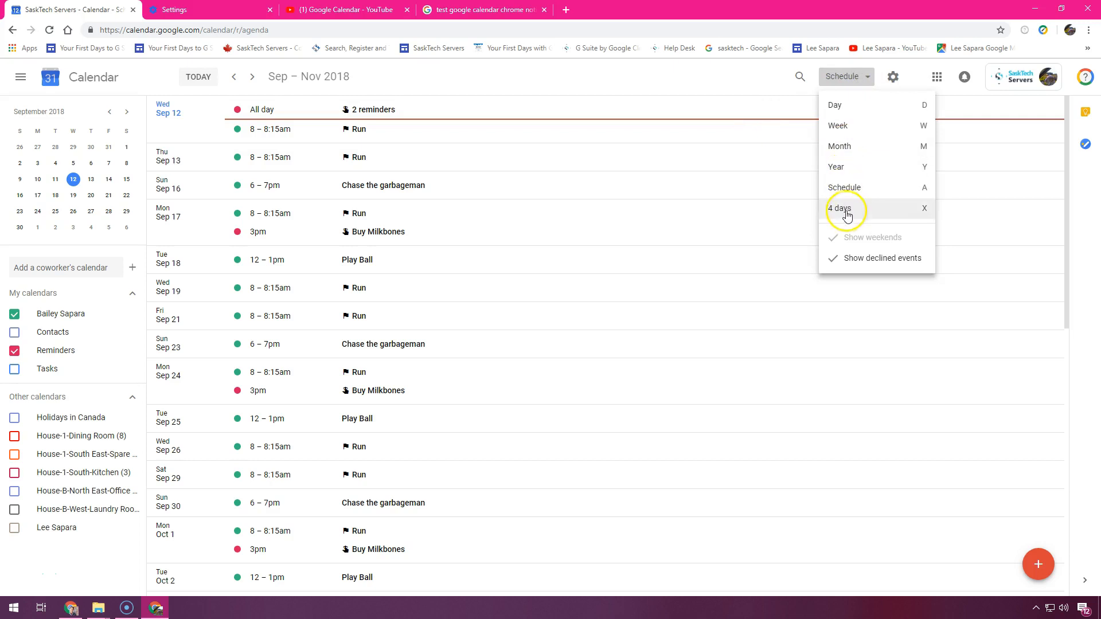
# Try the 4-day view, then show Week view with weekends hidden (10–14 September).
pyautogui.click(841, 207)
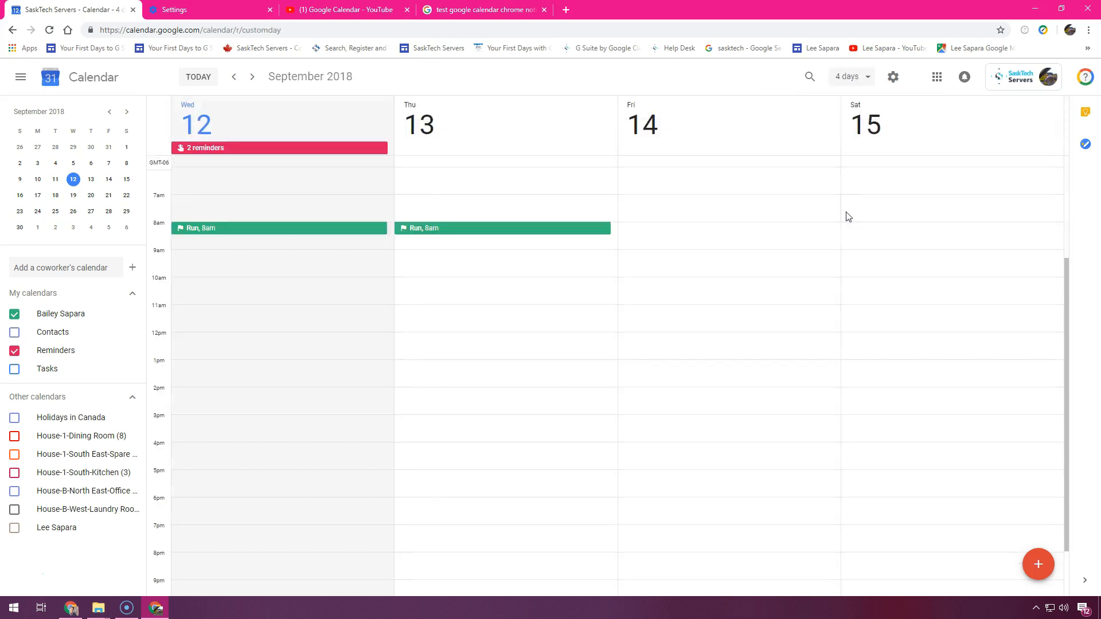
pyautogui.moveTo(866, 106)
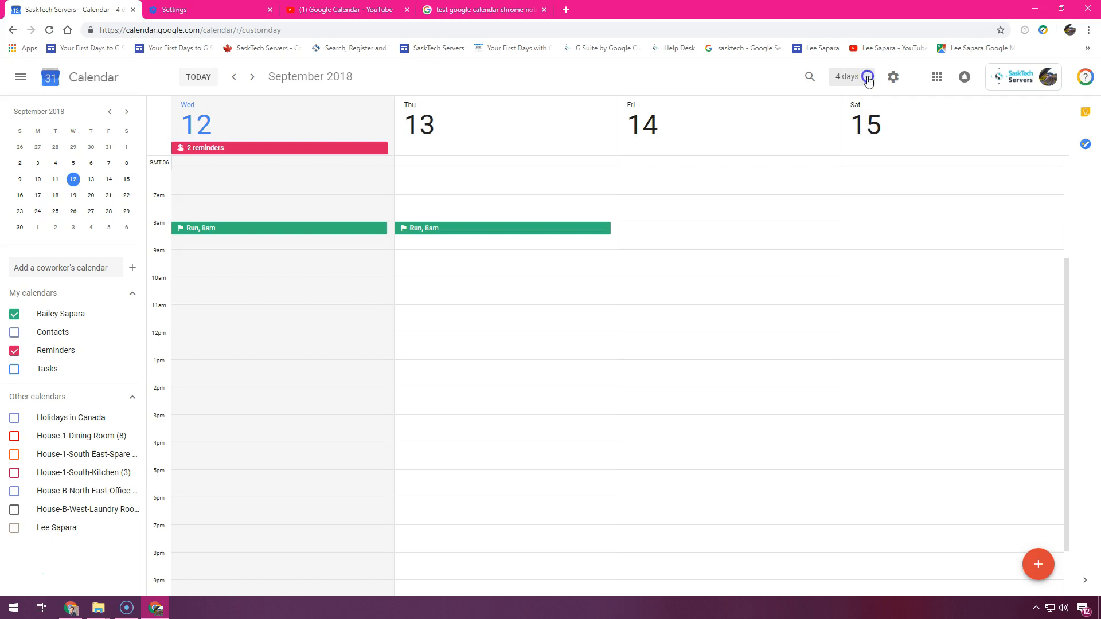
pyautogui.click(850, 76)
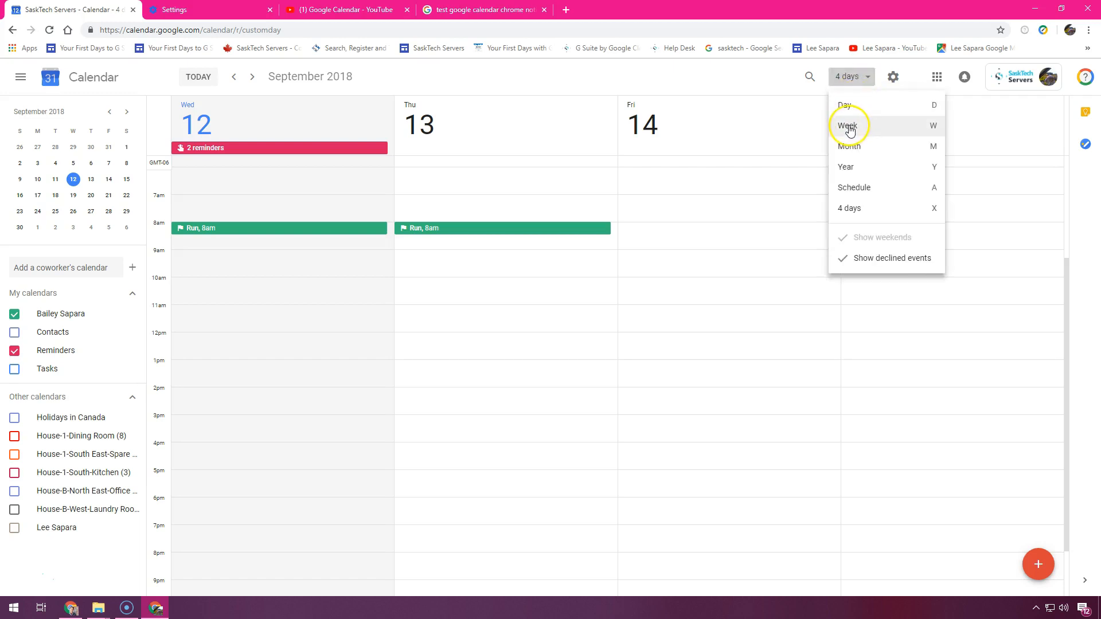
pyautogui.click(847, 125)
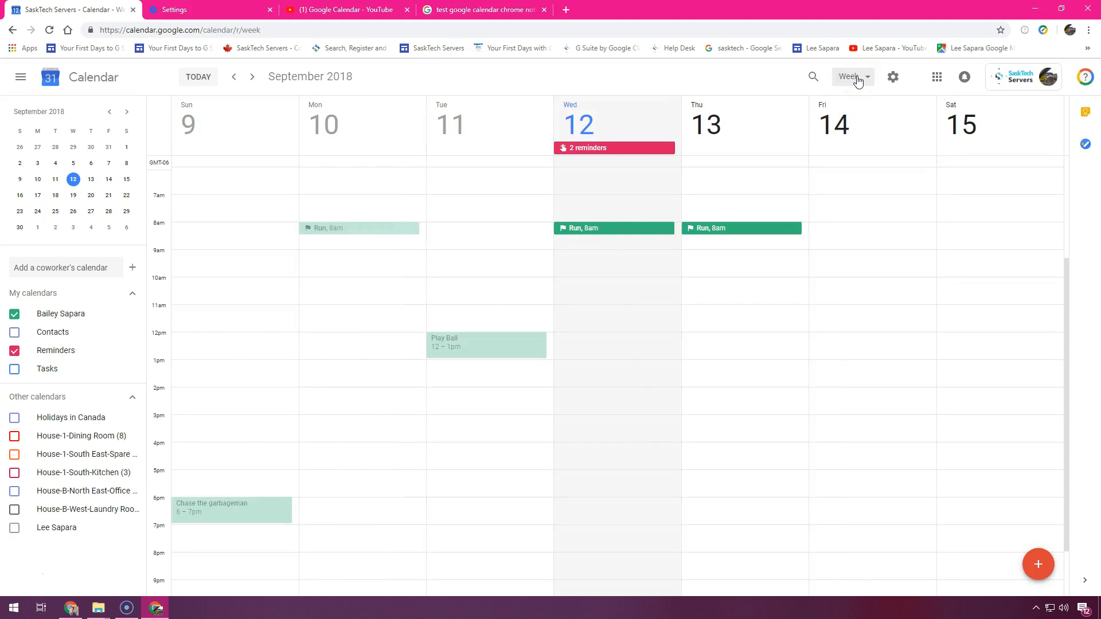
pyautogui.click(849, 76)
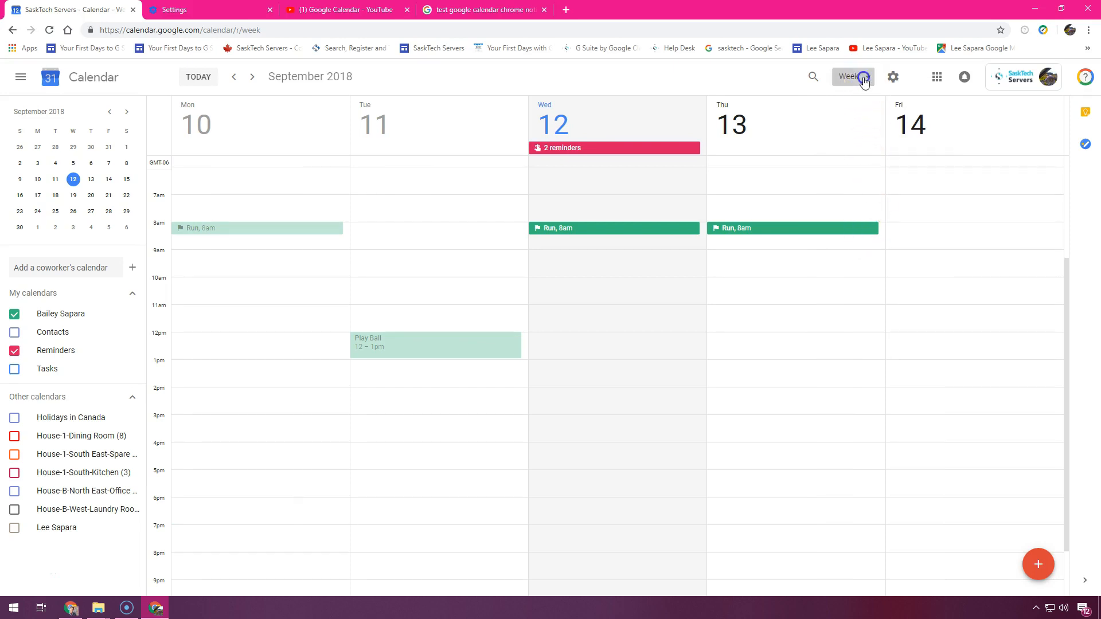
# Re-enable Show weekends so the week covers Sunday 9 to Saturday 15 September.
pyautogui.click(849, 76)
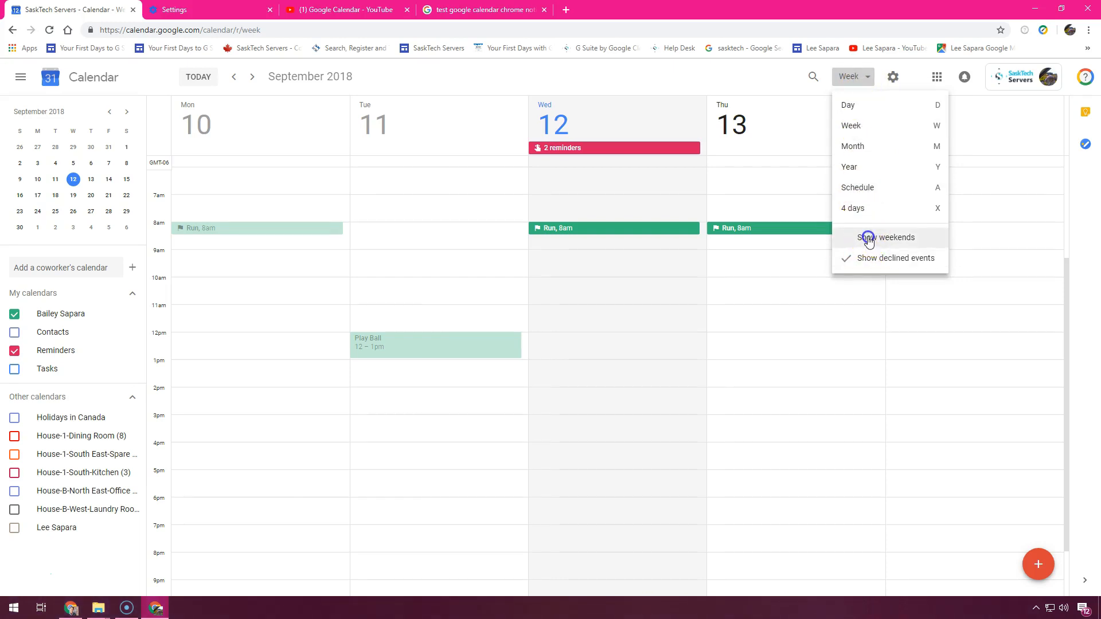
pyautogui.click(888, 237)
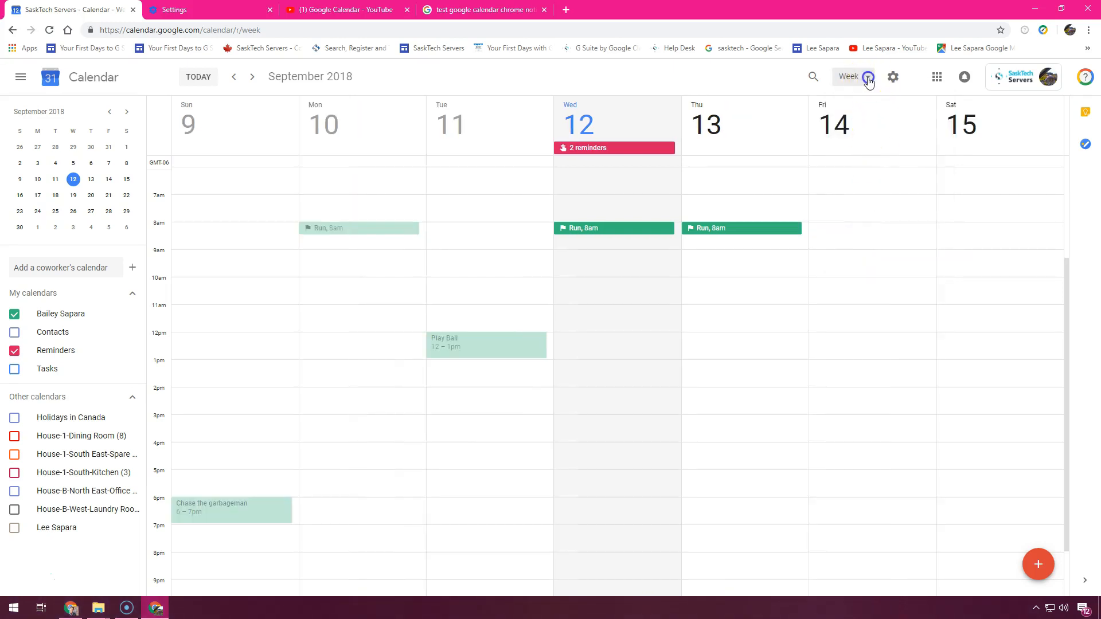
pyautogui.click(851, 76)
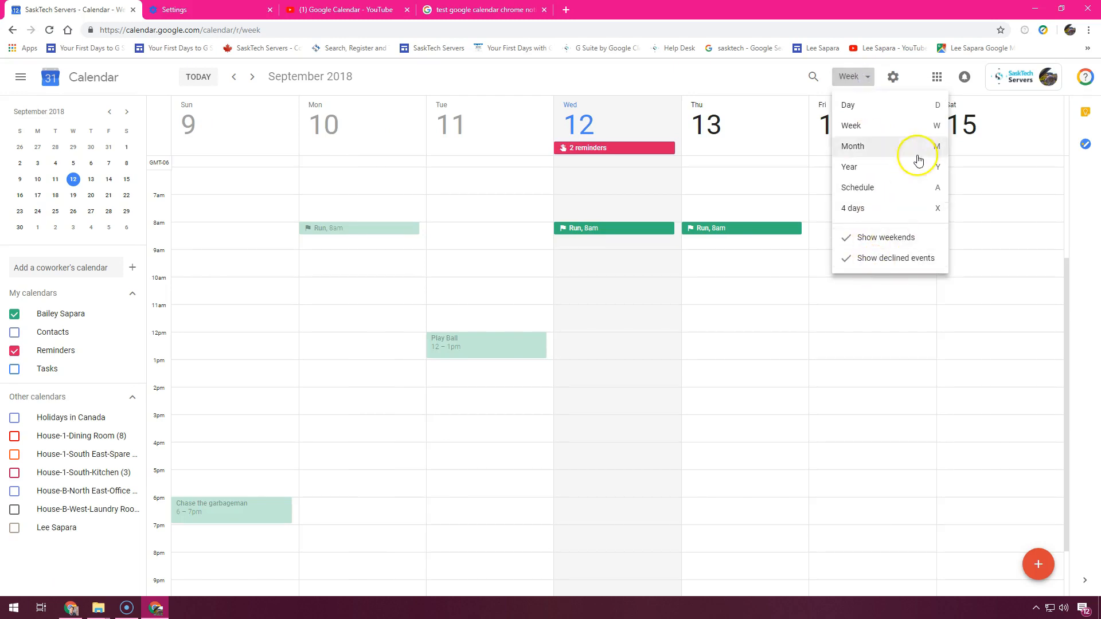
pyautogui.moveTo(894, 104)
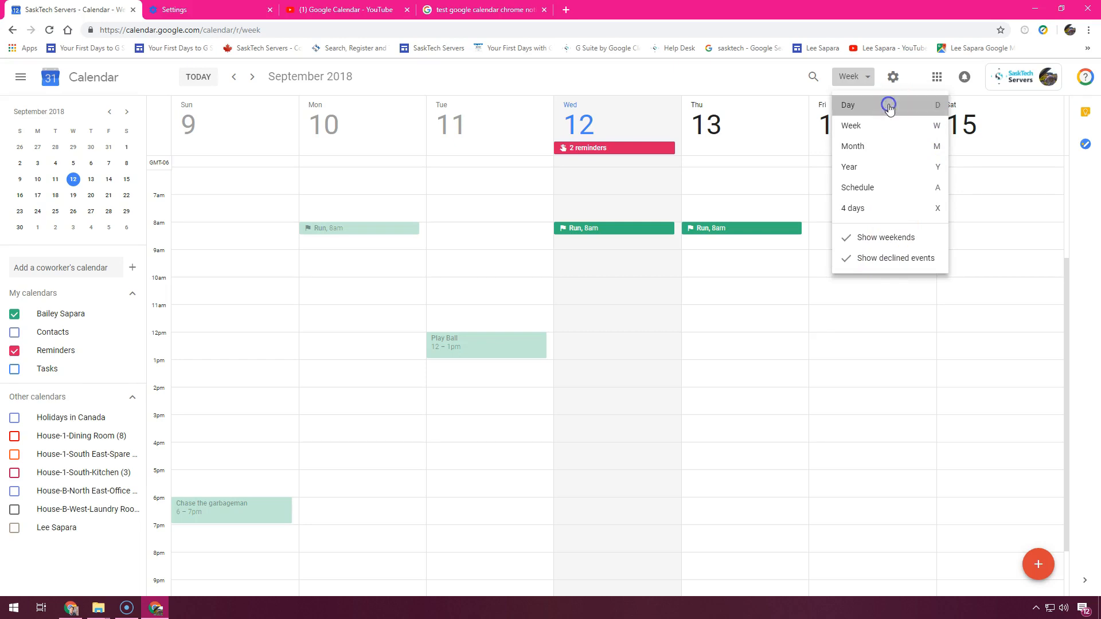
pyautogui.click(847, 104)
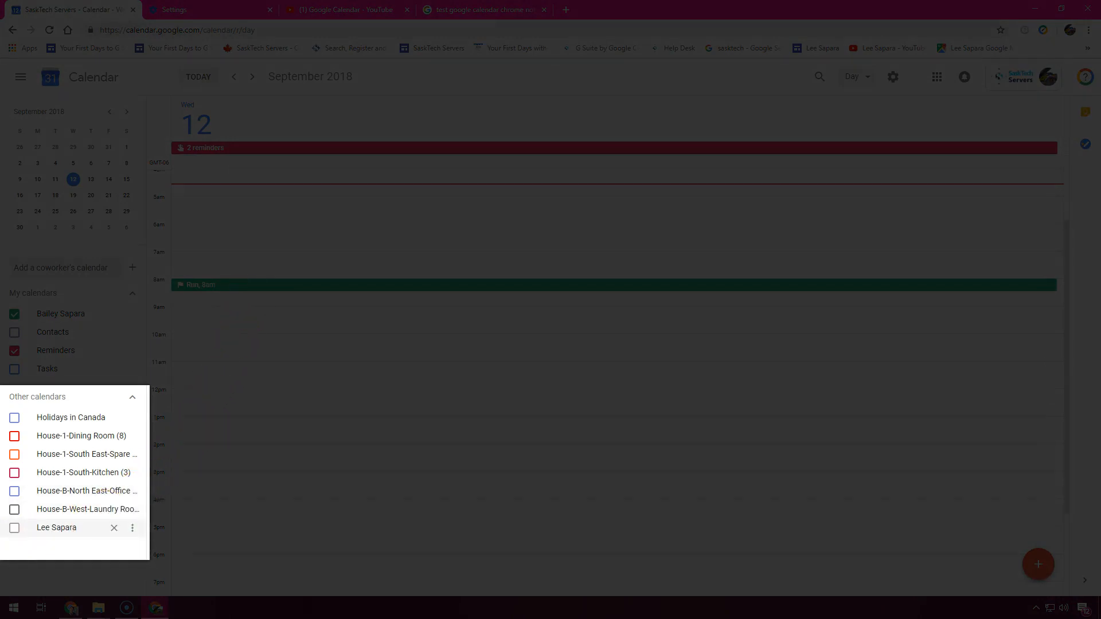
pyautogui.click(14, 528)
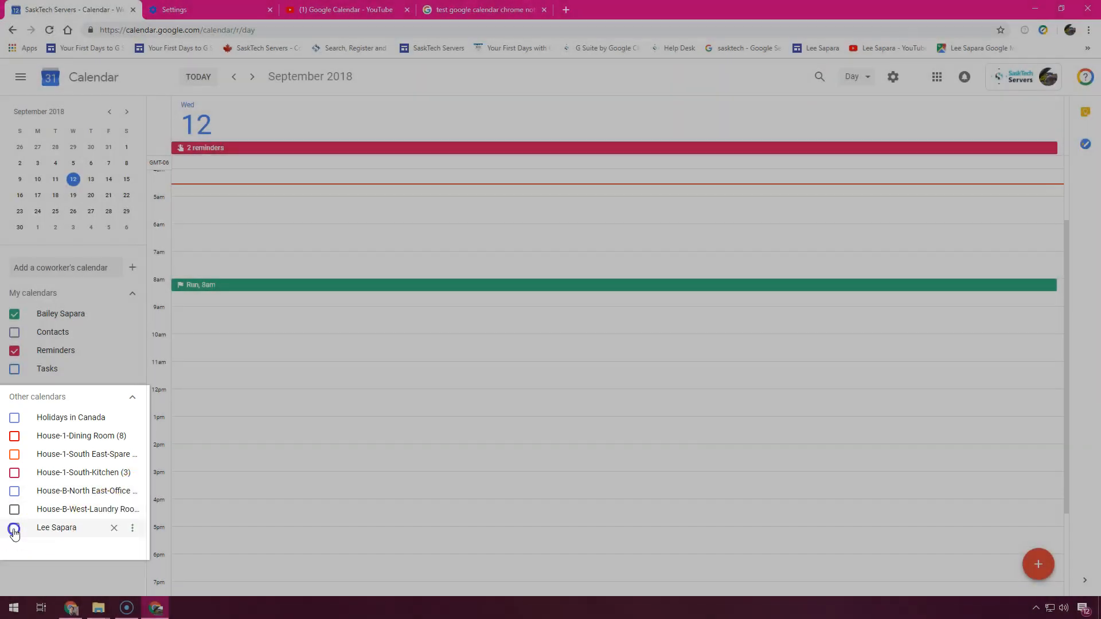
pyautogui.click(14, 528)
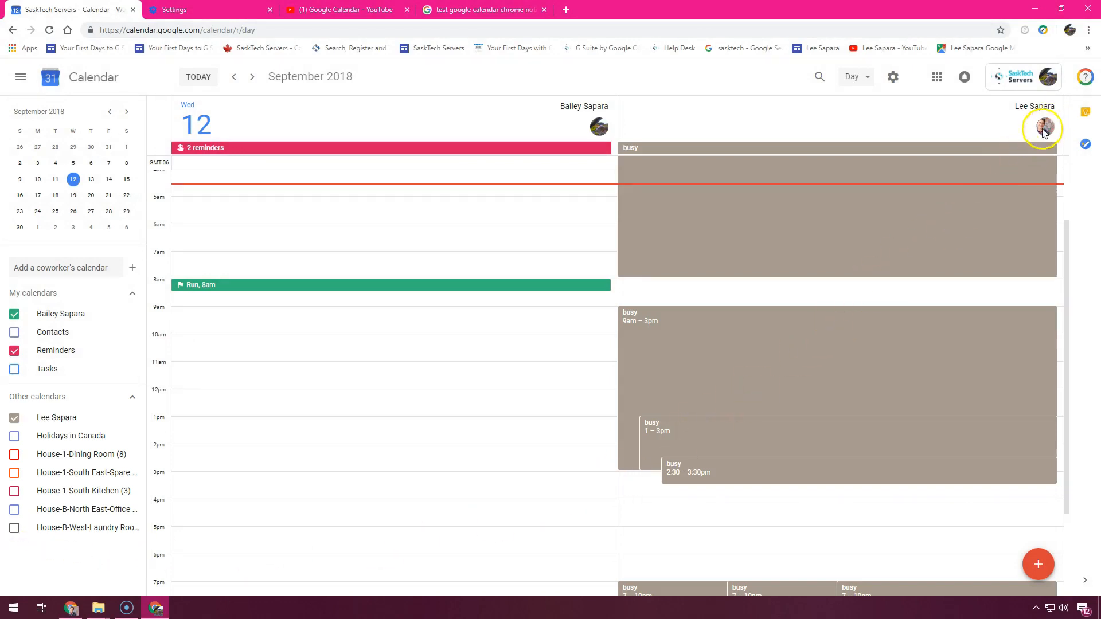
pyautogui.moveTo(951, 288)
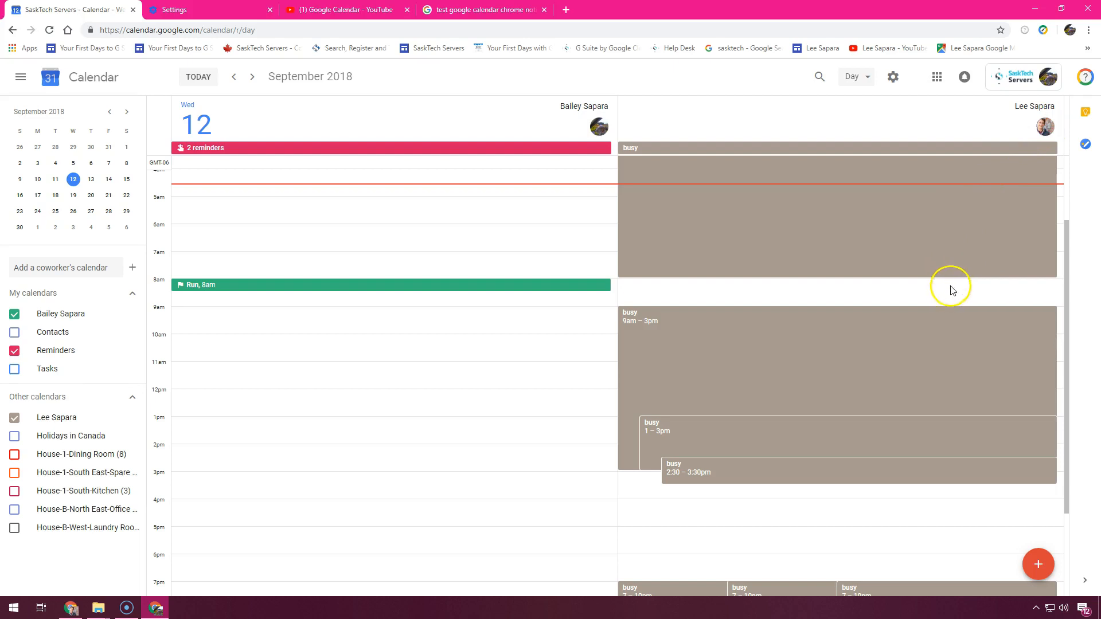
pyautogui.moveTo(947, 311)
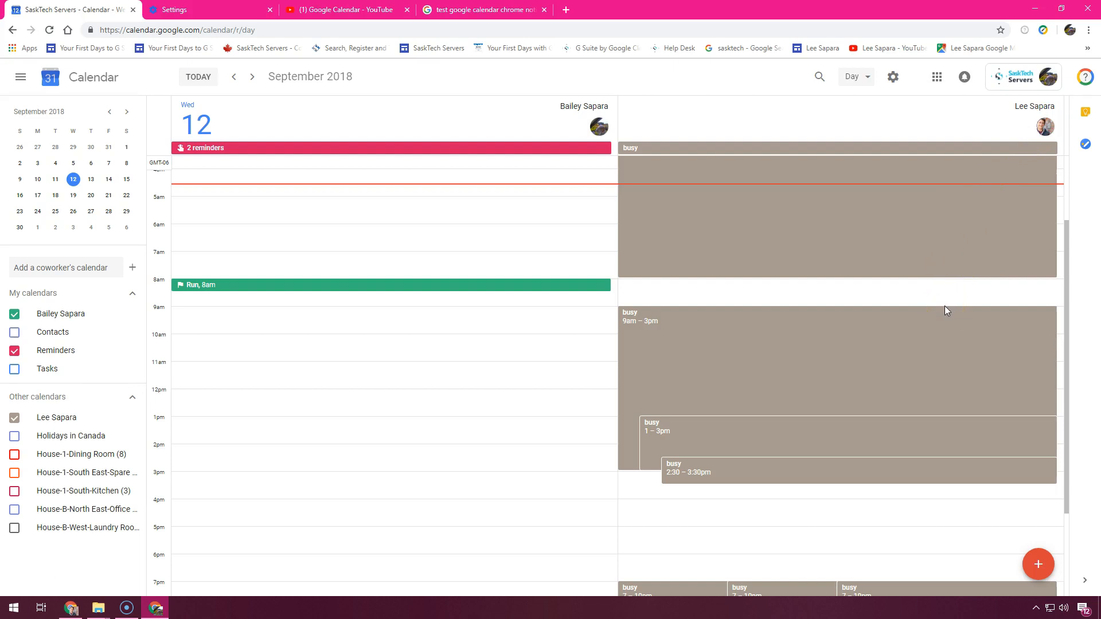
pyautogui.click(551, 309)
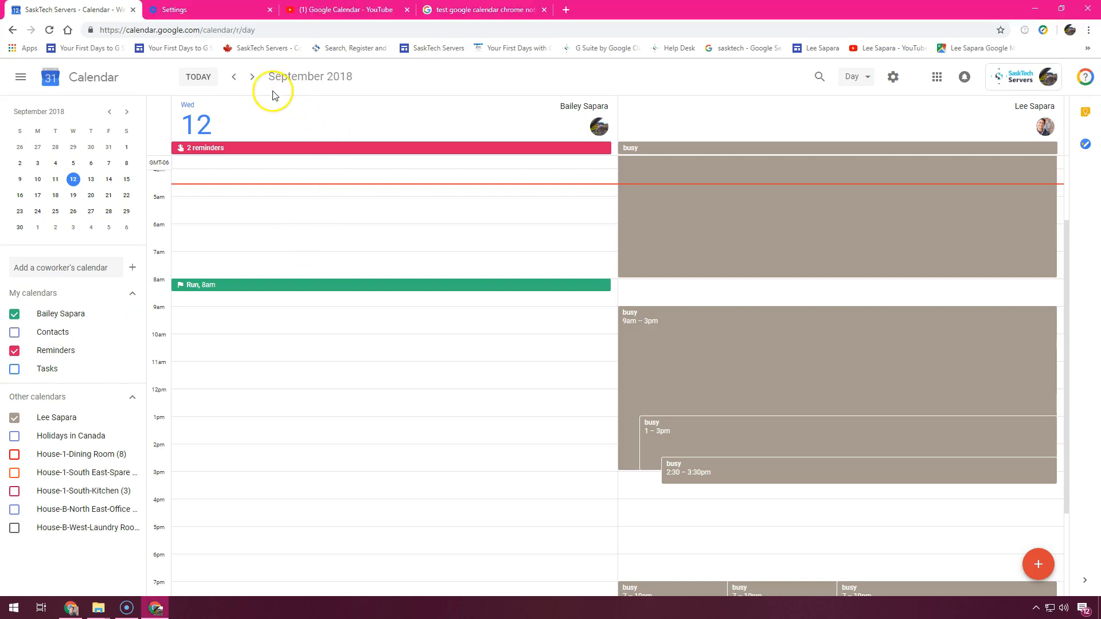
# Advance the side-by-side day view through 13 and 14 to Monday 17 September.
pyautogui.click(252, 76)
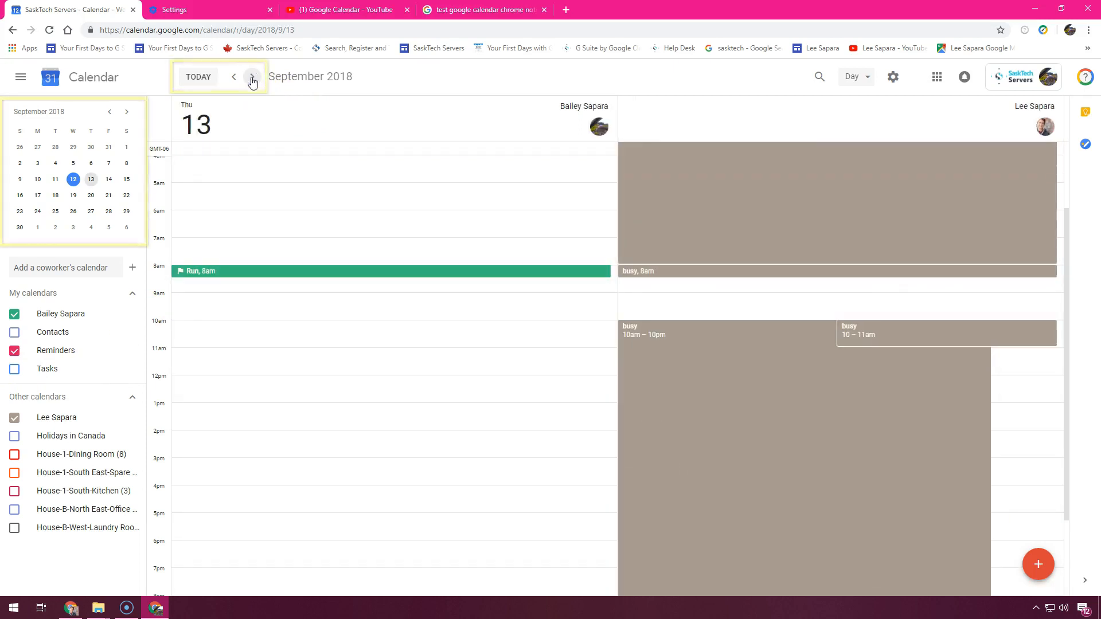
pyautogui.click(252, 76)
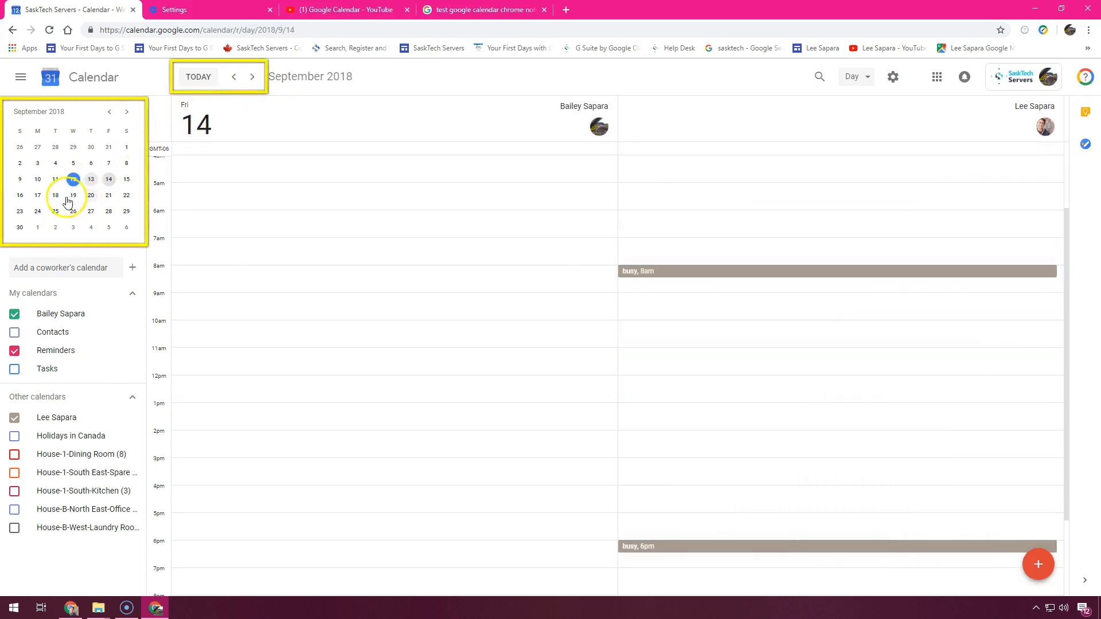
pyautogui.click(37, 195)
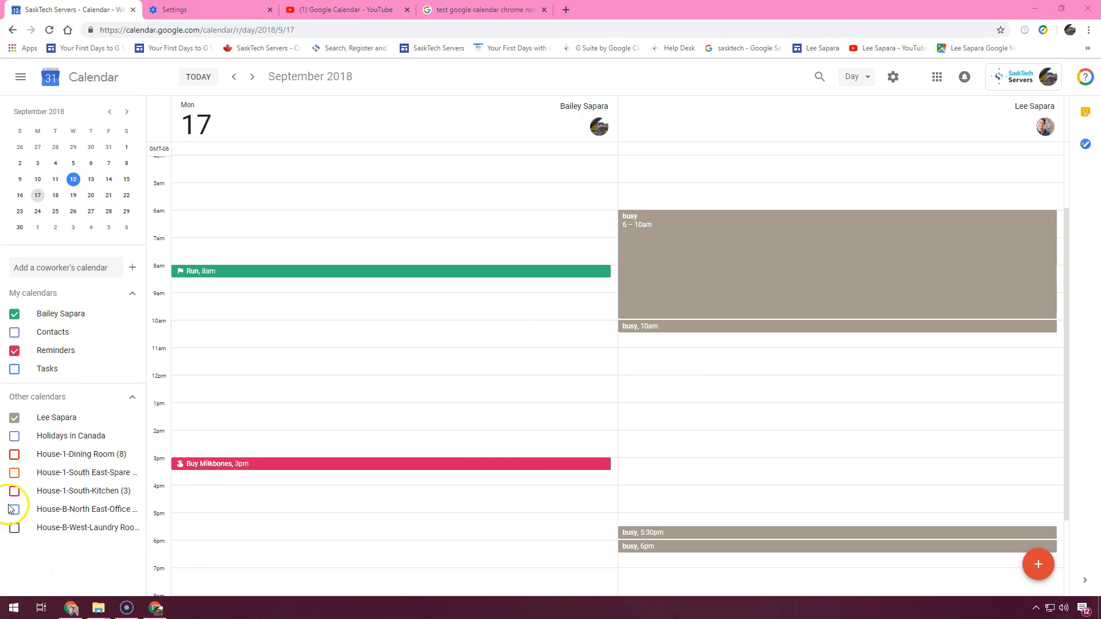
pyautogui.click(893, 76)
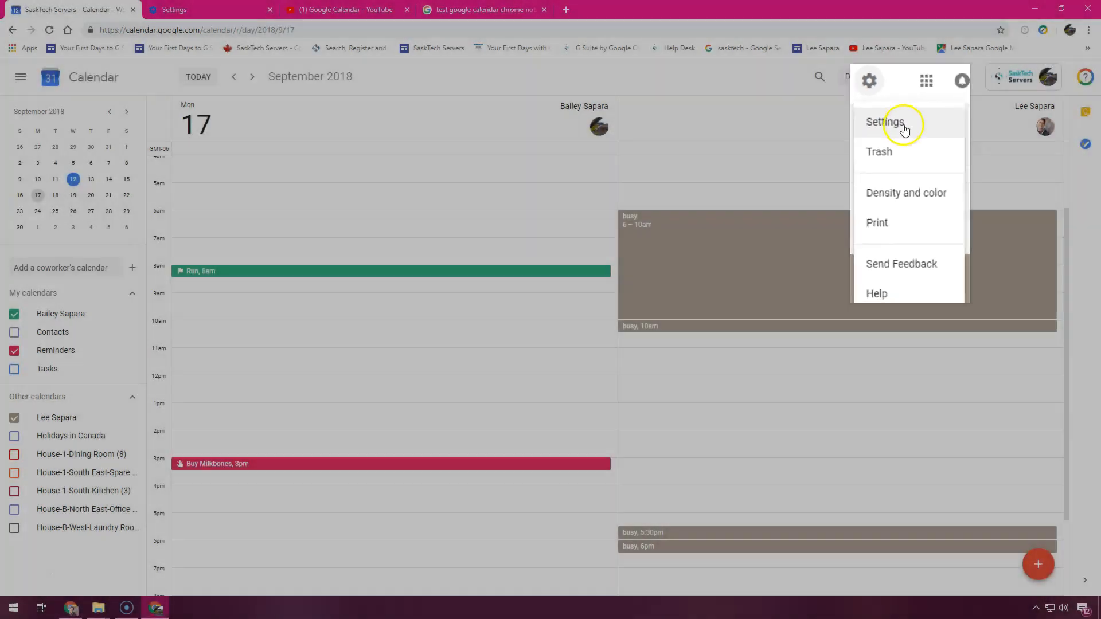
# Turn on Show week numbers under the View options settings.
pyautogui.click(883, 121)
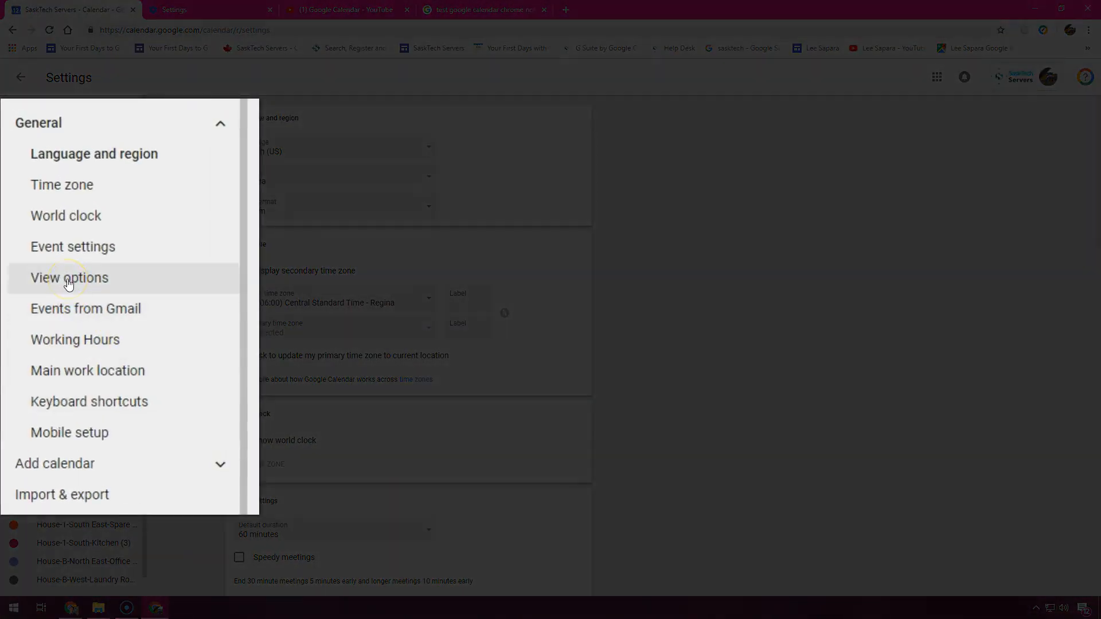
pyautogui.click(69, 278)
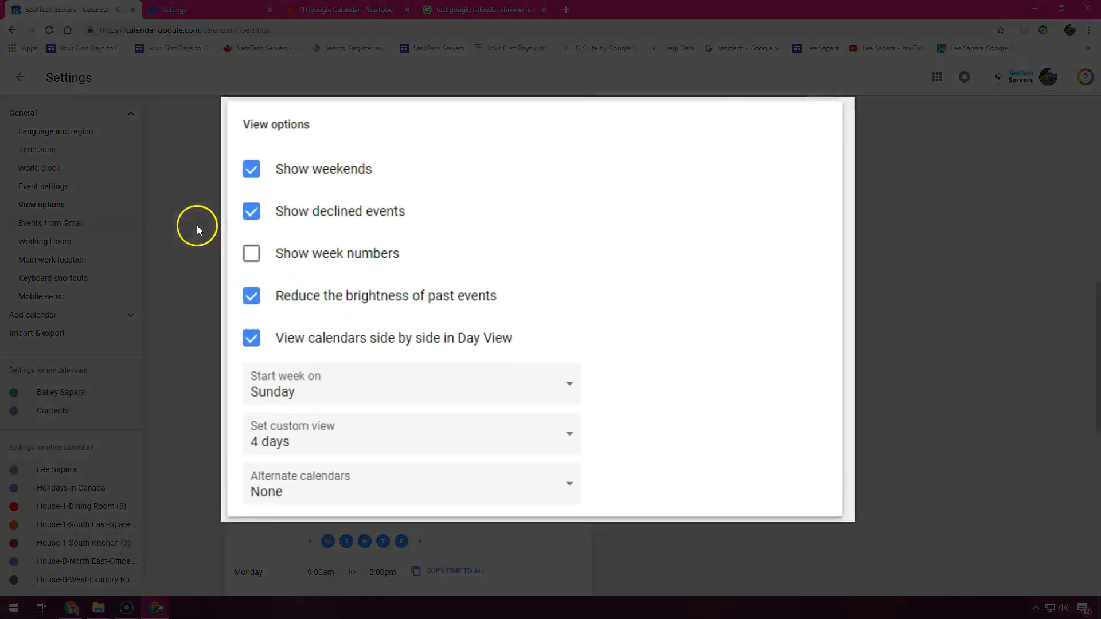
pyautogui.click(251, 258)
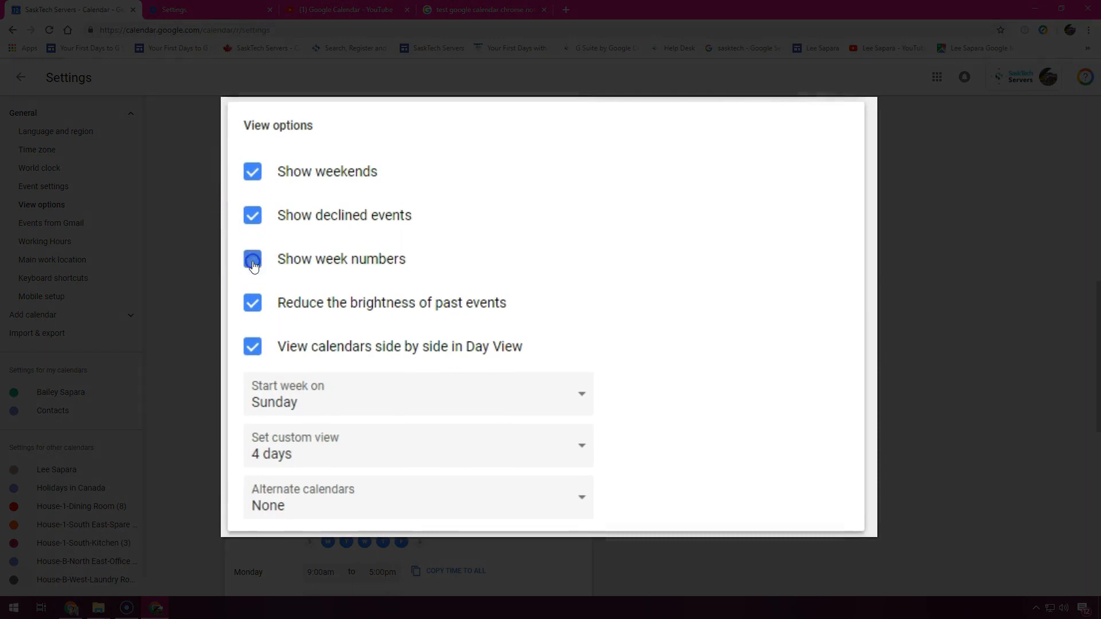
pyautogui.click(252, 259)
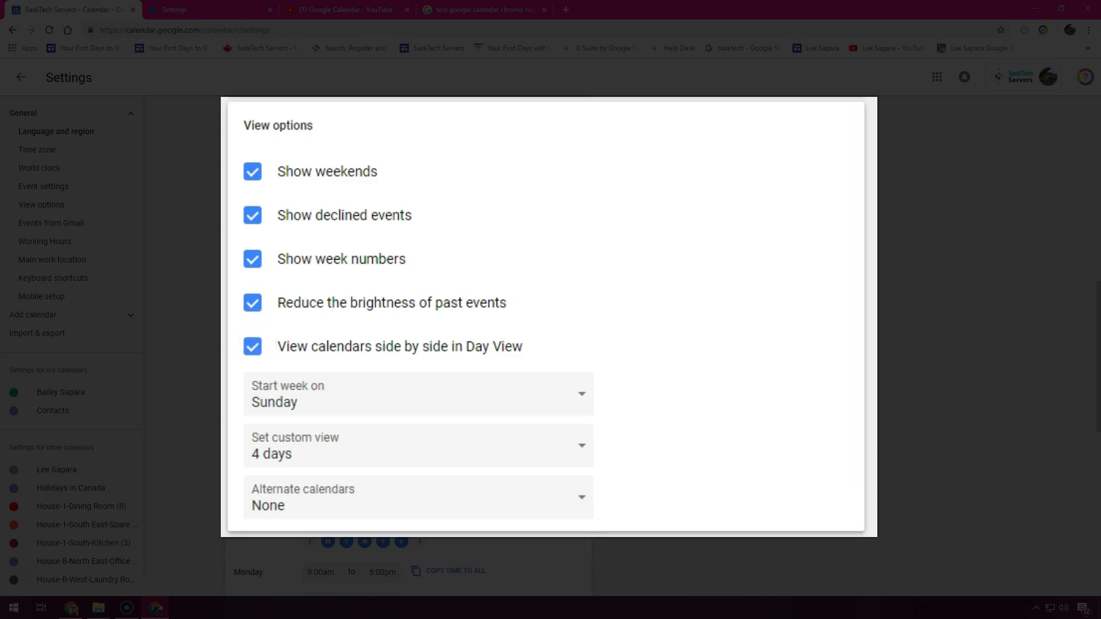
pyautogui.moveTo(215, 254)
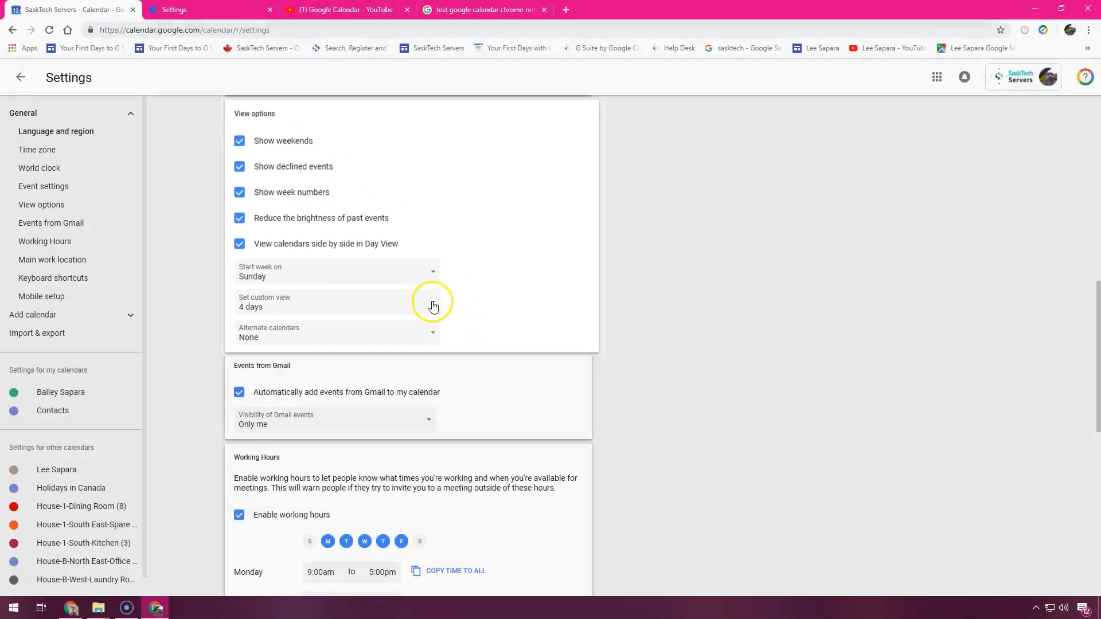
# Keep Sunday as the week start and set the custom view to 5 days.
pyautogui.click(335, 272)
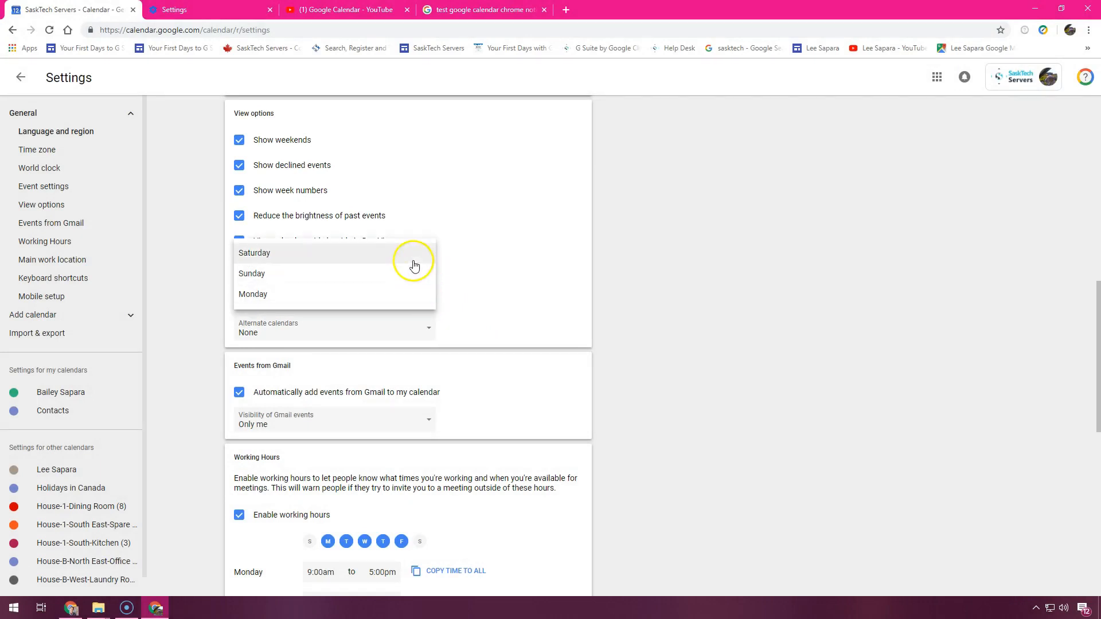
pyautogui.click(252, 272)
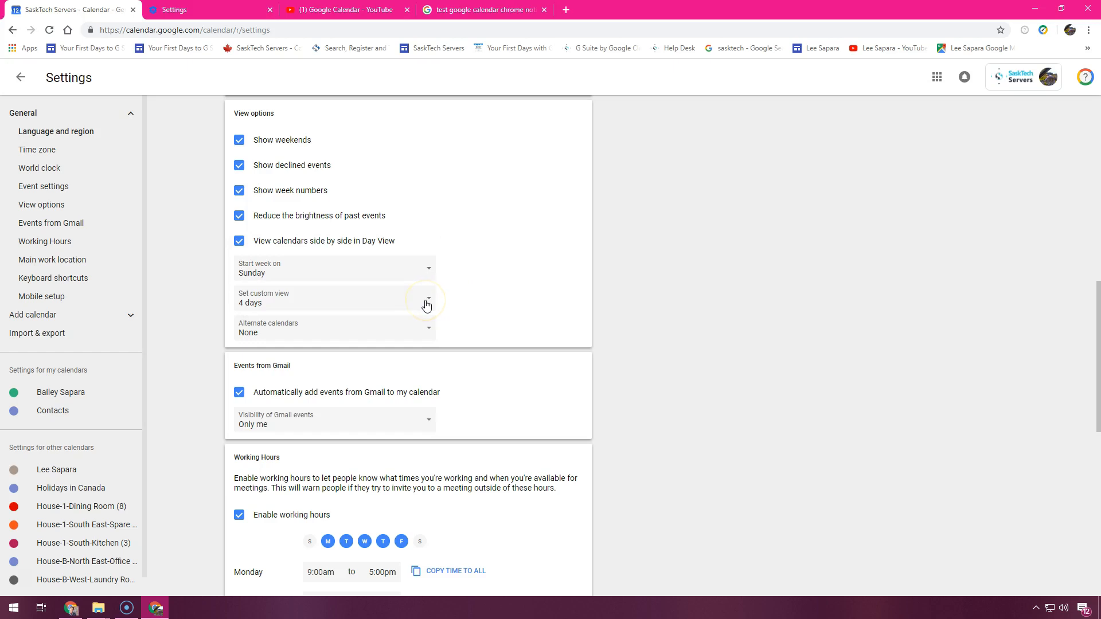
pyautogui.click(426, 305)
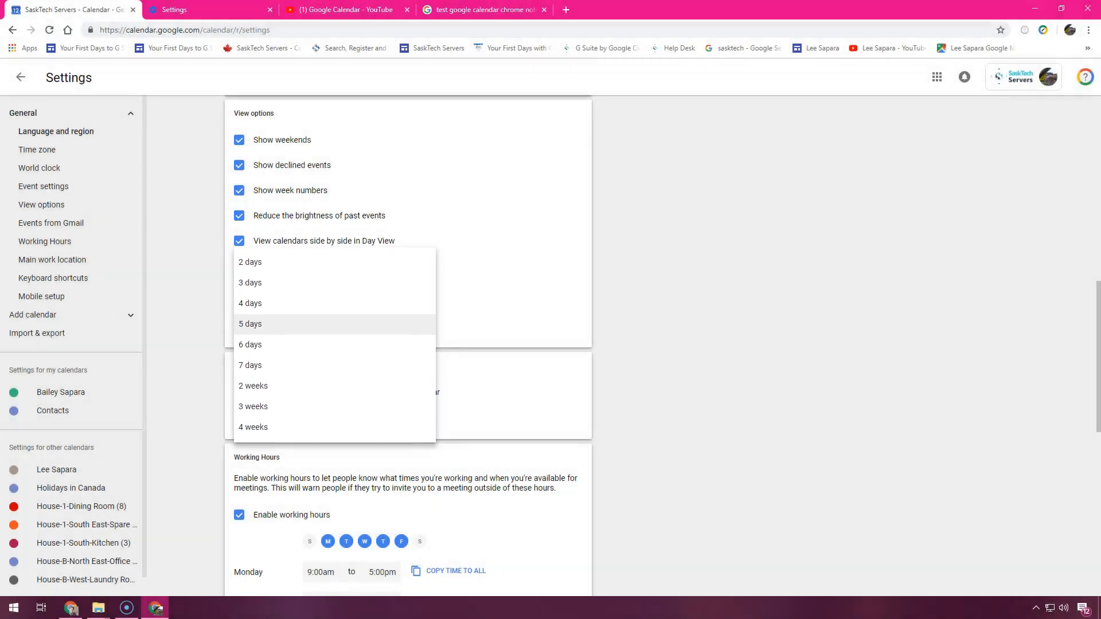
pyautogui.moveTo(420, 327)
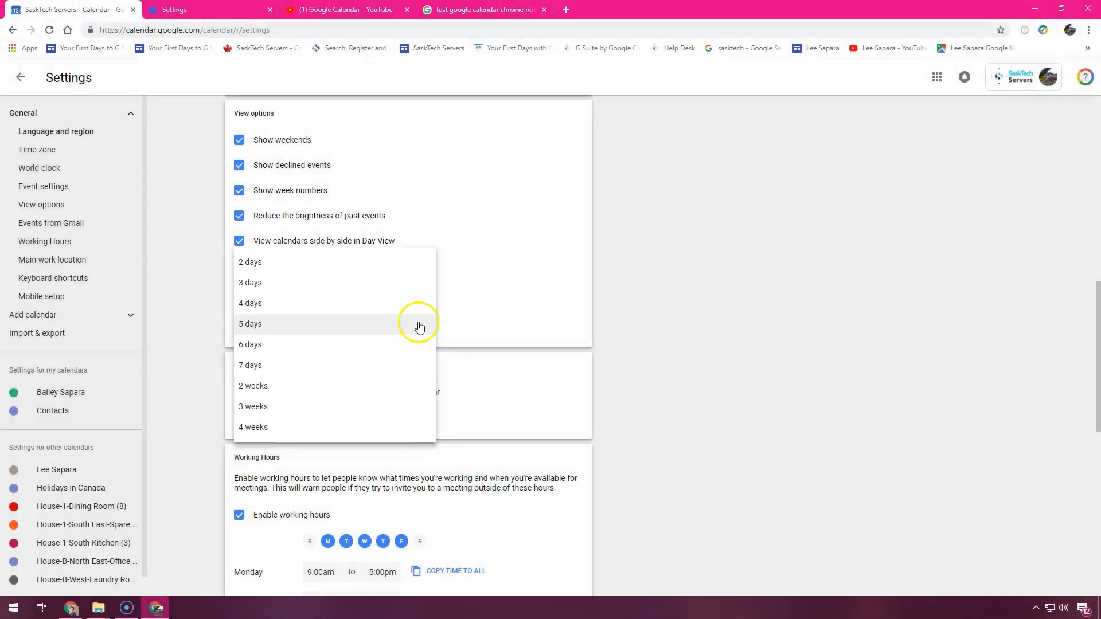
pyautogui.click(250, 323)
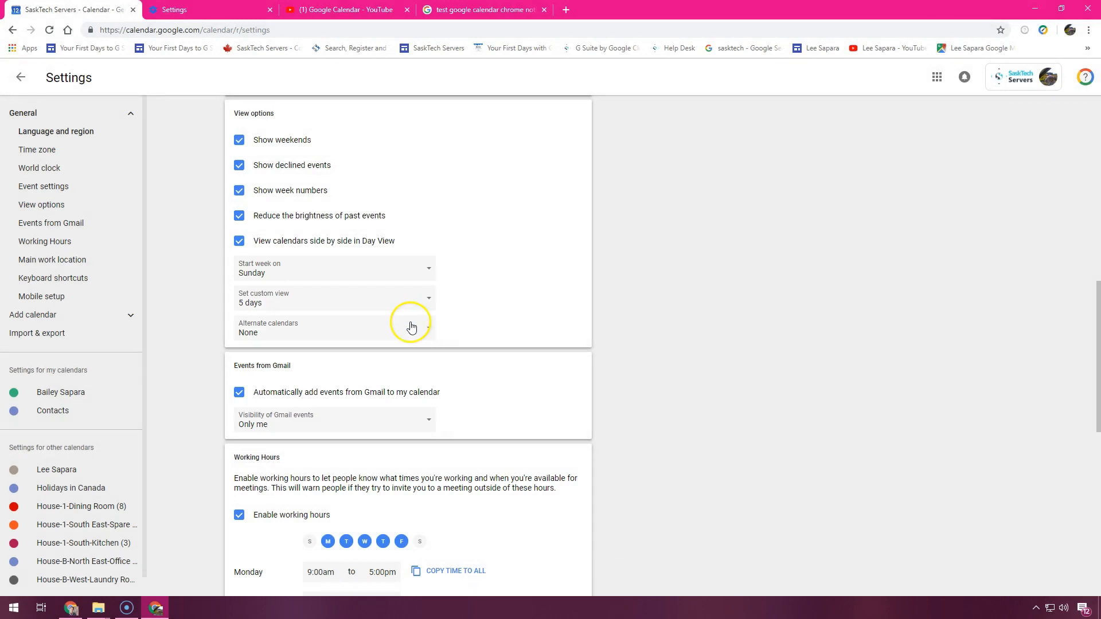
pyautogui.moveTo(385, 335)
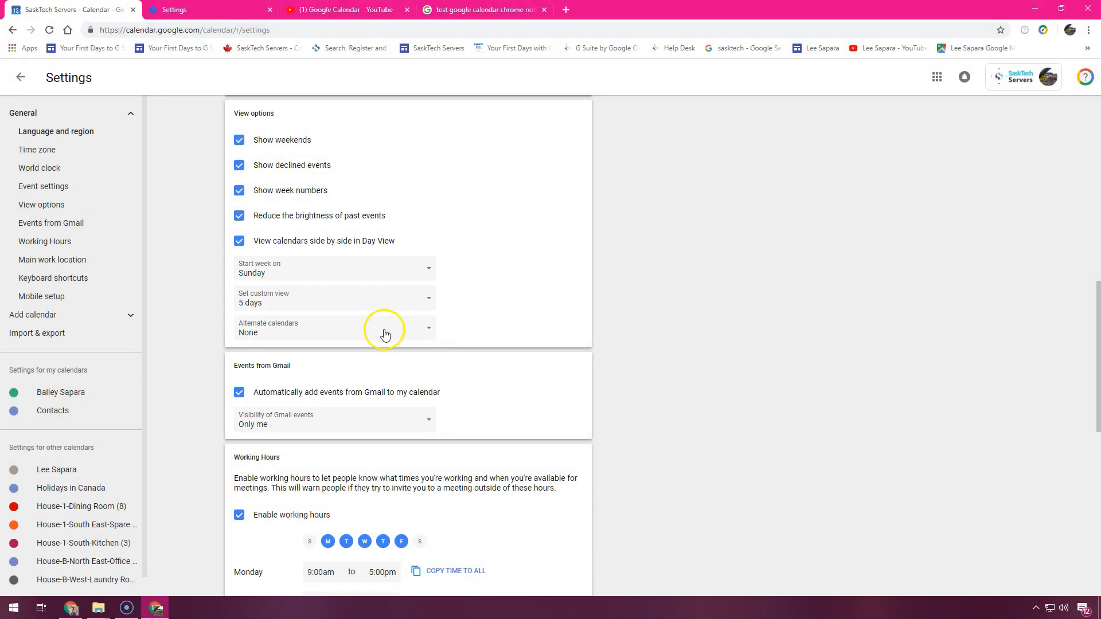
# Leave Alternate calendars at None and exit settings back to the Monday 17 September day view.
pyautogui.click(385, 328)
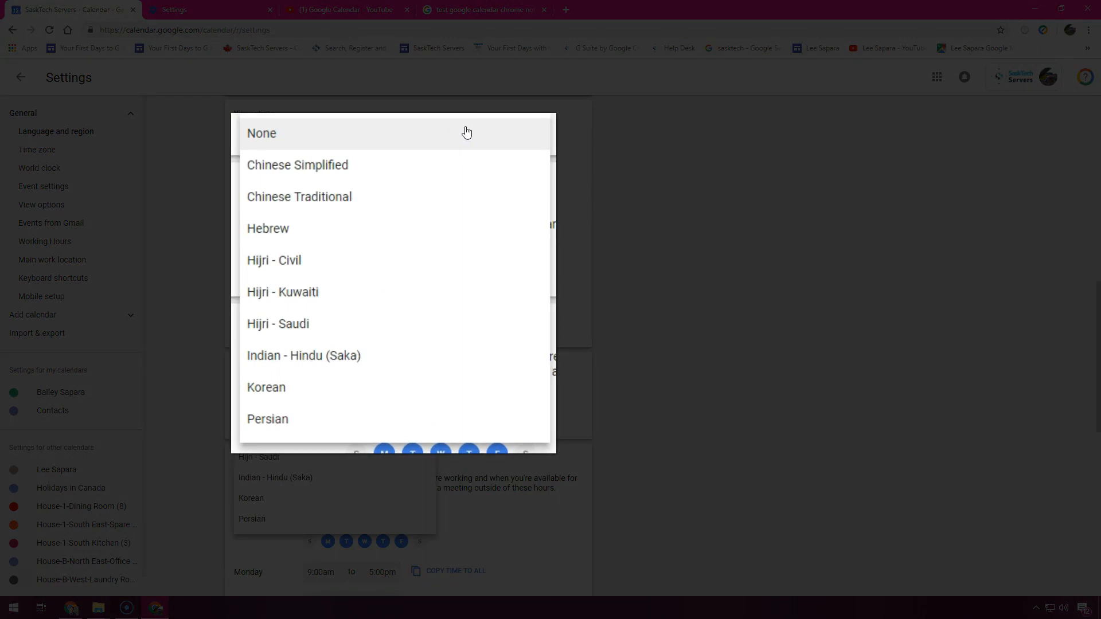
pyautogui.moveTo(441, 228)
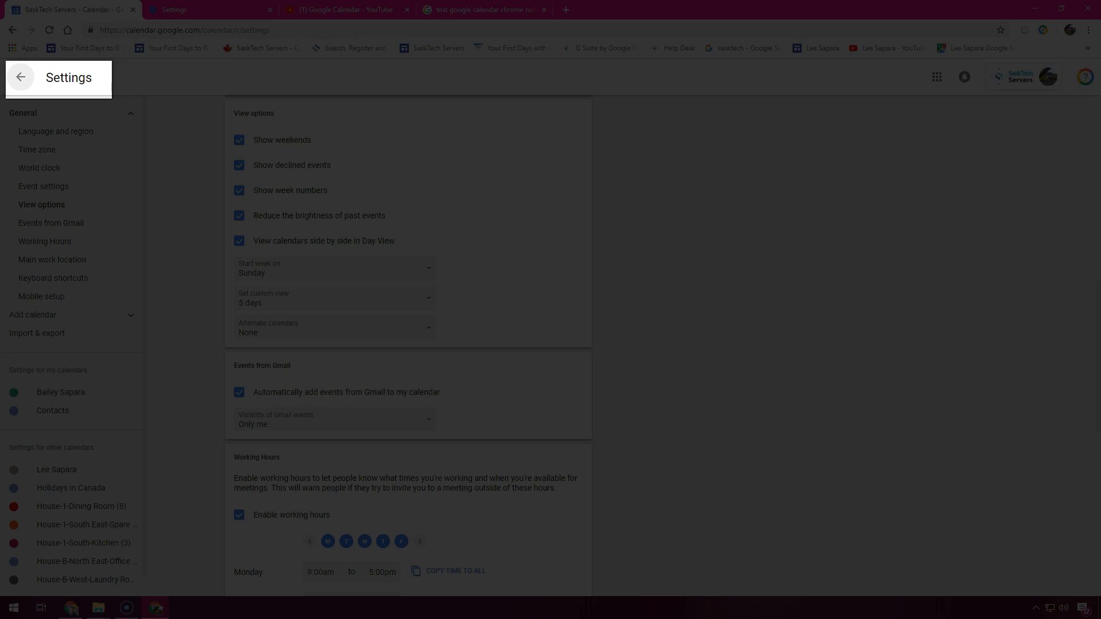
pyautogui.click(20, 78)
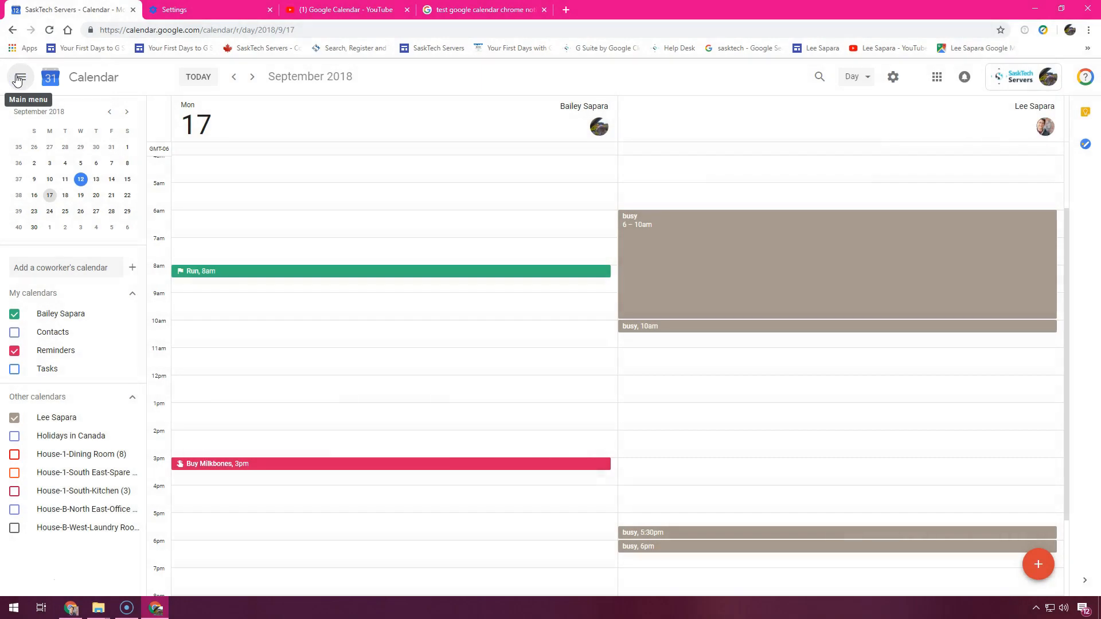